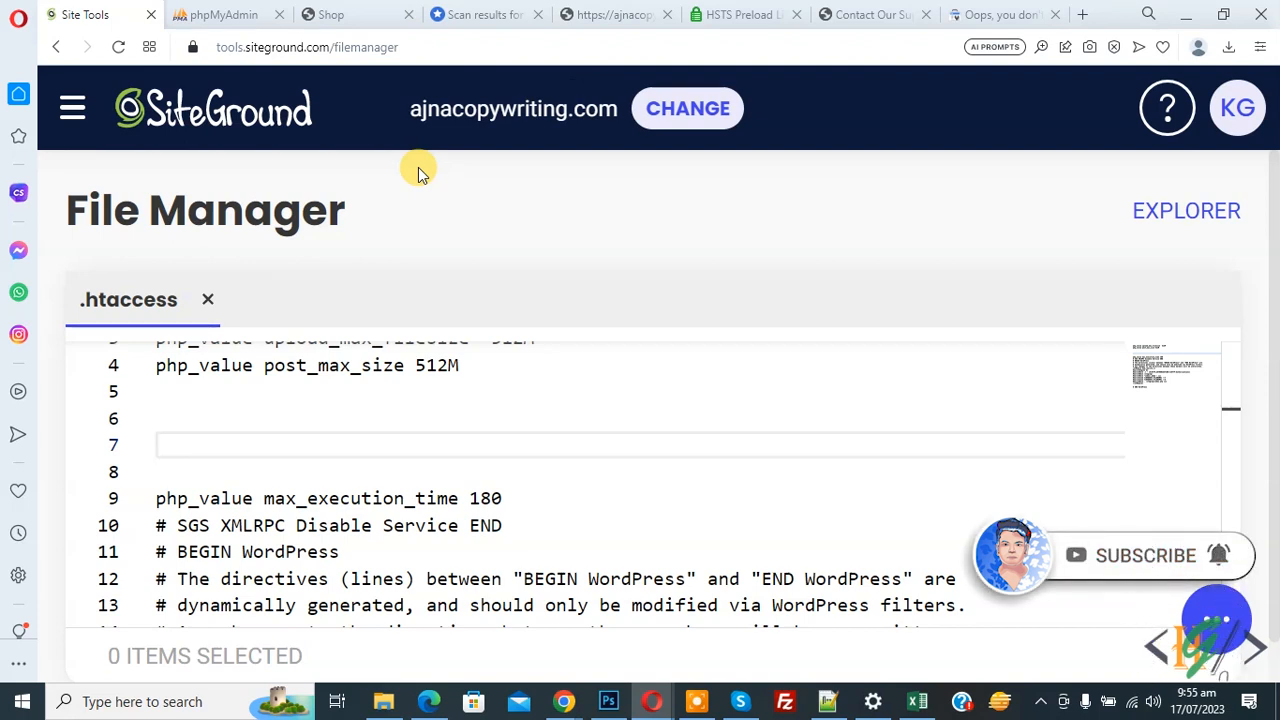
mouse_move(264, 224)
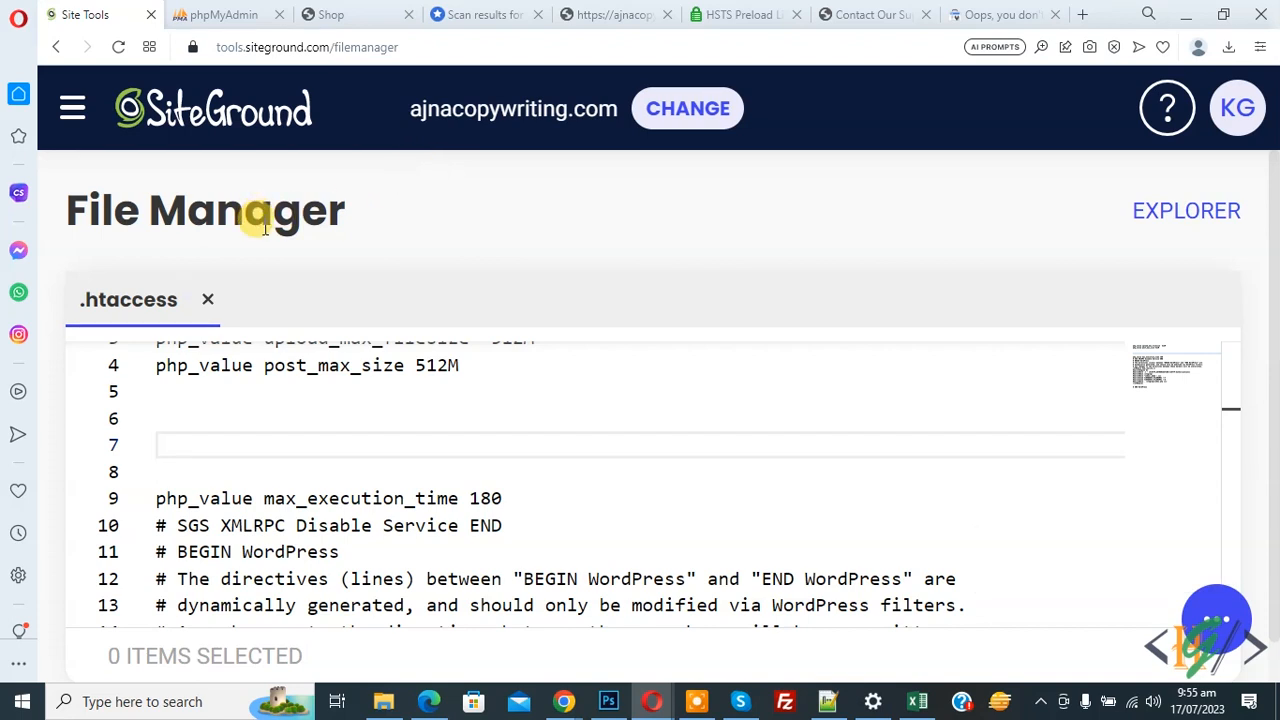
mouse_move(190, 378)
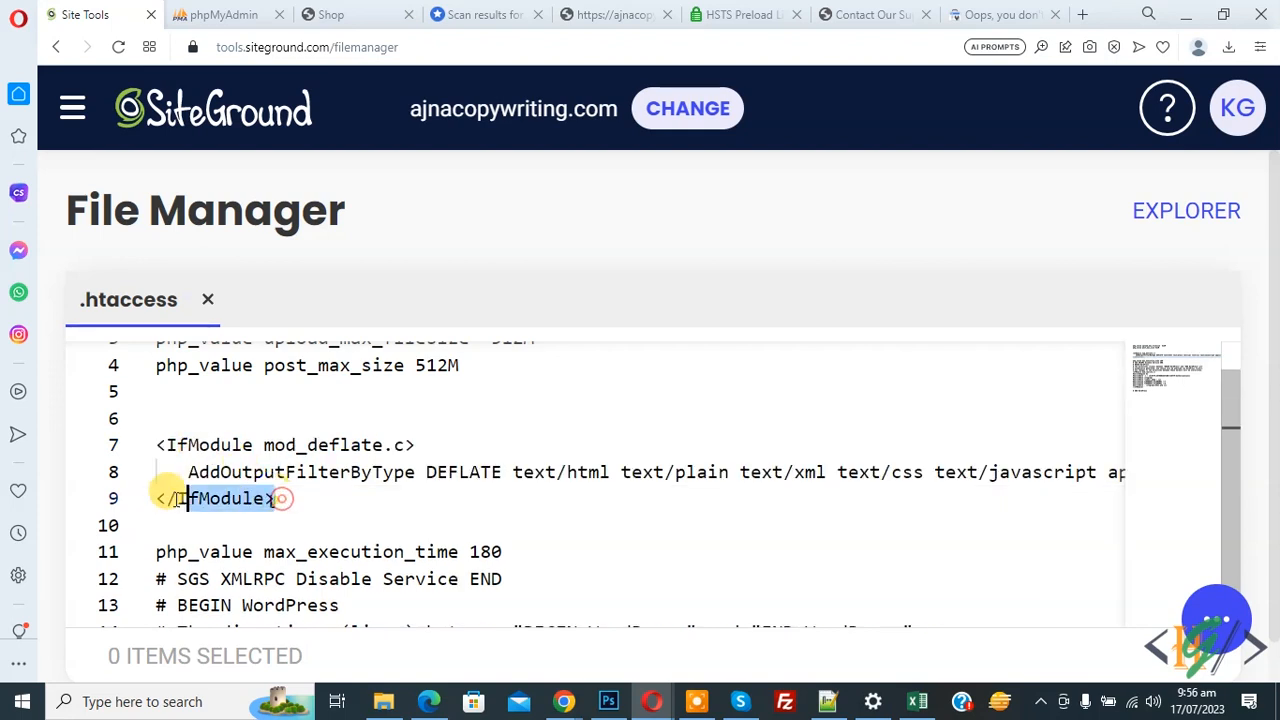
Paste the mod_deflate block compressing text/html, plain, xml, css and javascript at line 7.
left_click(216, 472)
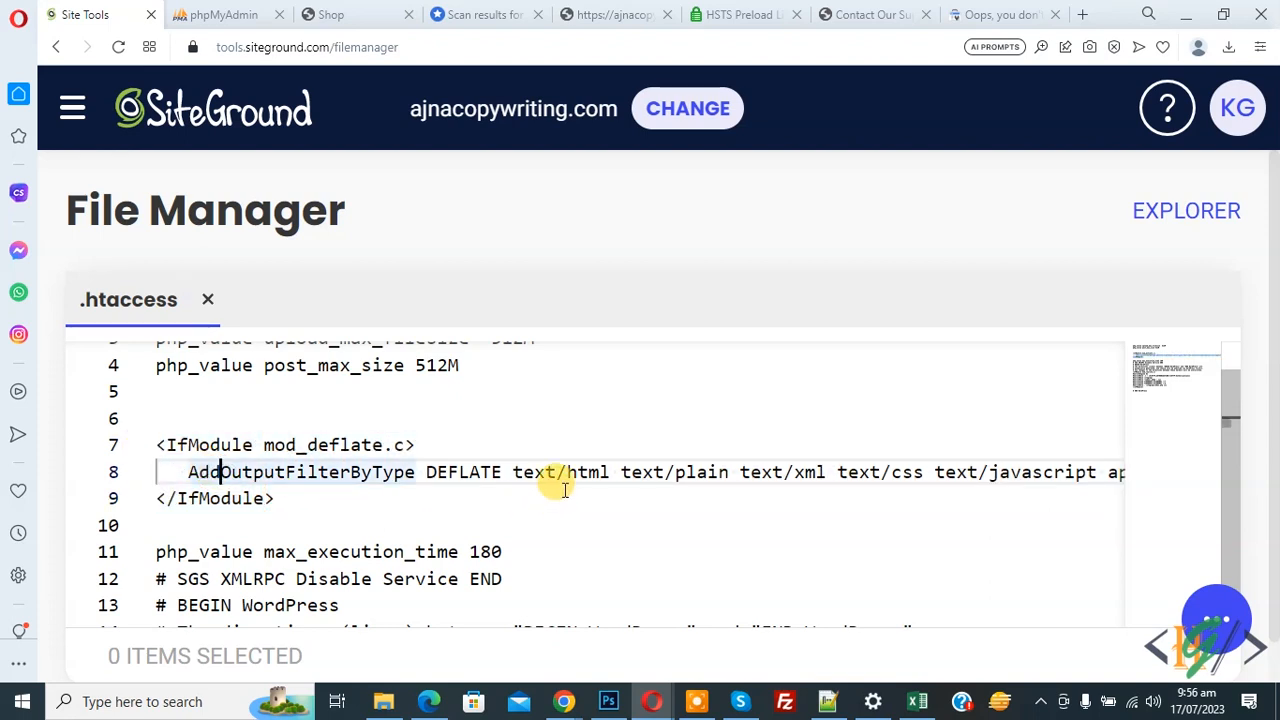
mouse_move(870, 472)
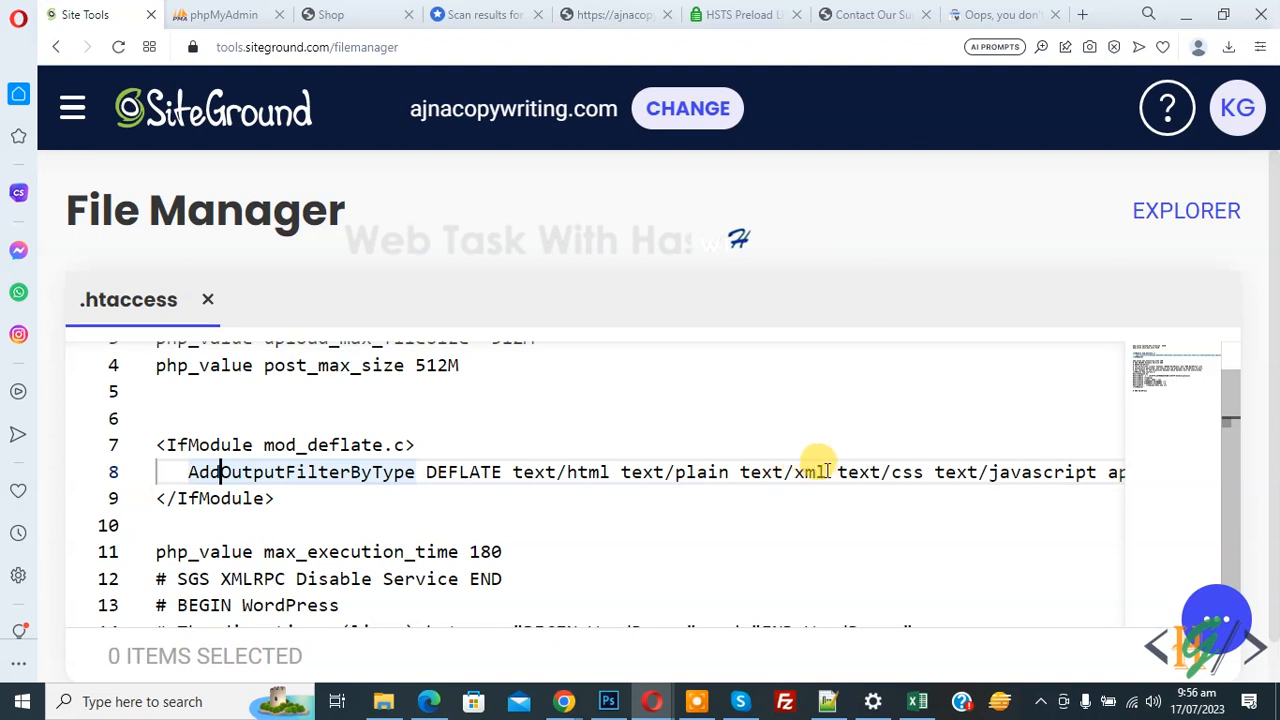
mouse_move(358, 486)
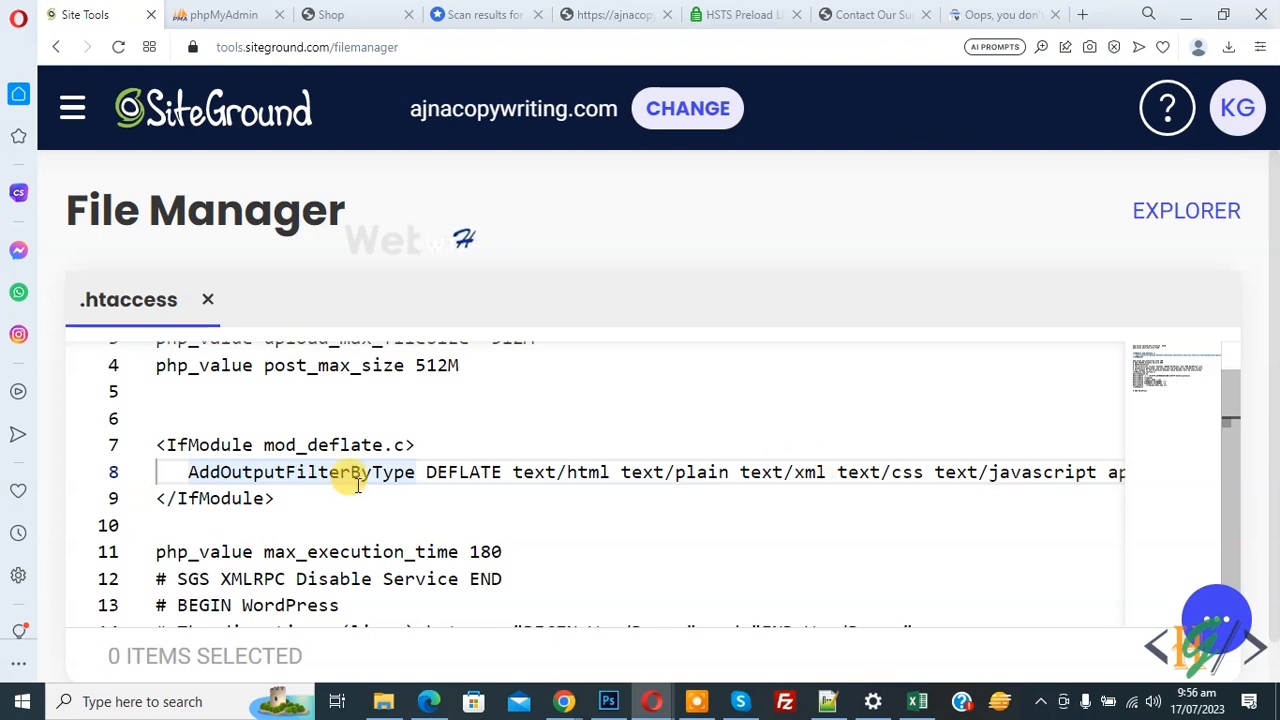